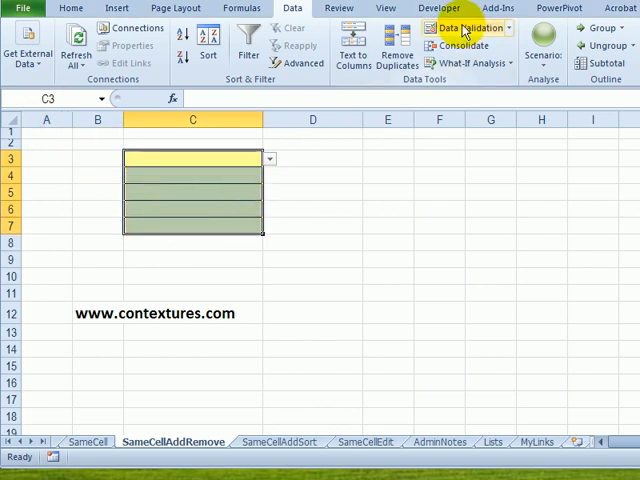
Verify the yellow cells validate against NumberList, then enter One in C3 and Two in C4.
click(478, 27)
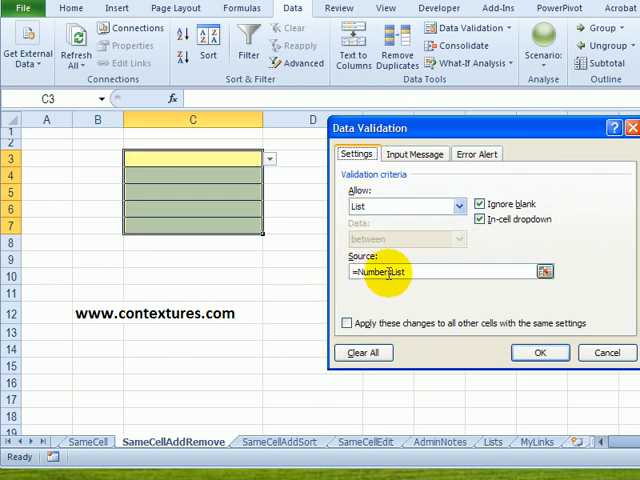
click(539, 352)
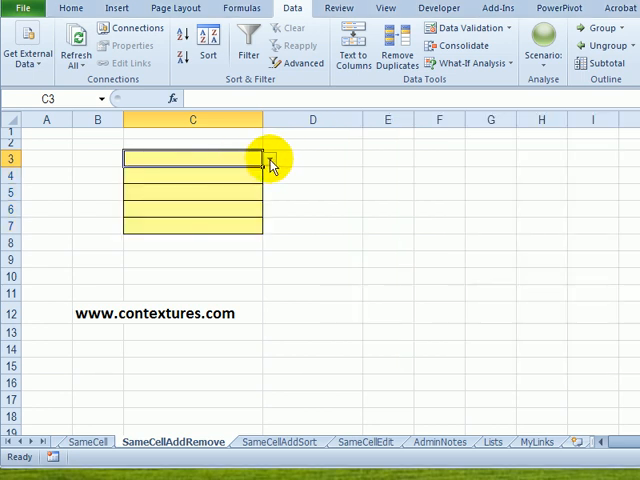
click(268, 158)
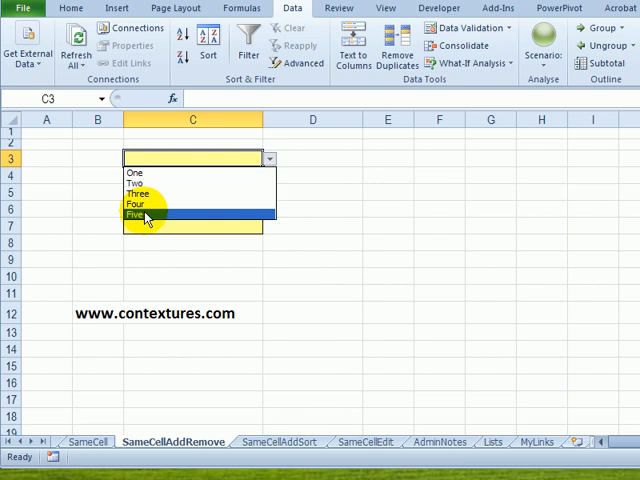
click(135, 173)
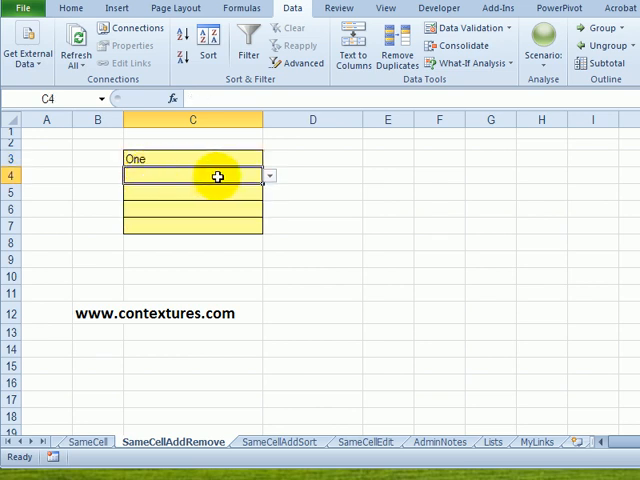
text(Two)
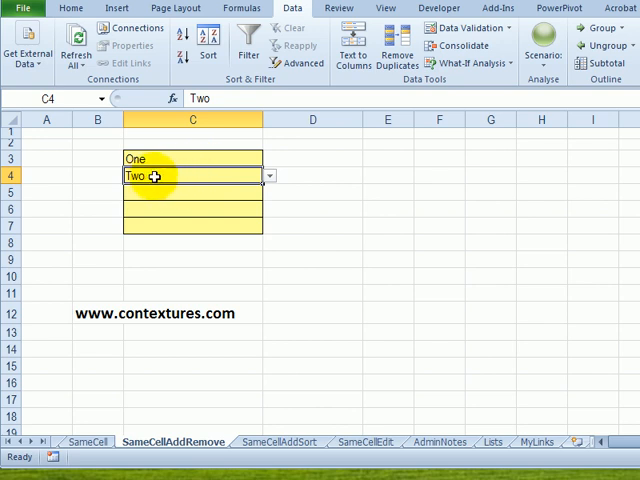
Pick Three and then Four from C4's dropdown so it reads Two, Three, Four.
click(269, 177)
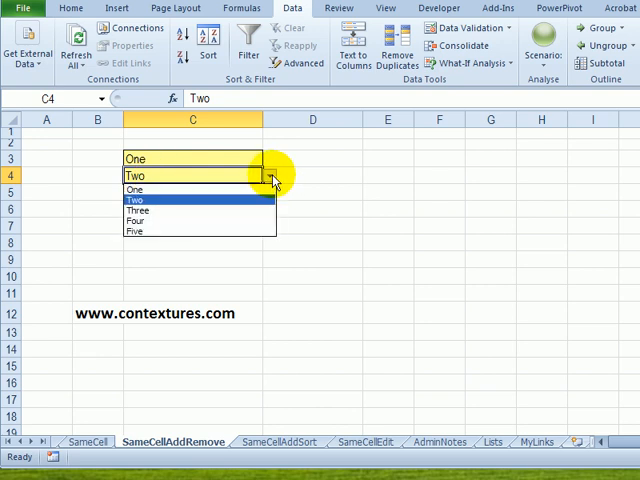
mouse_move(248, 210)
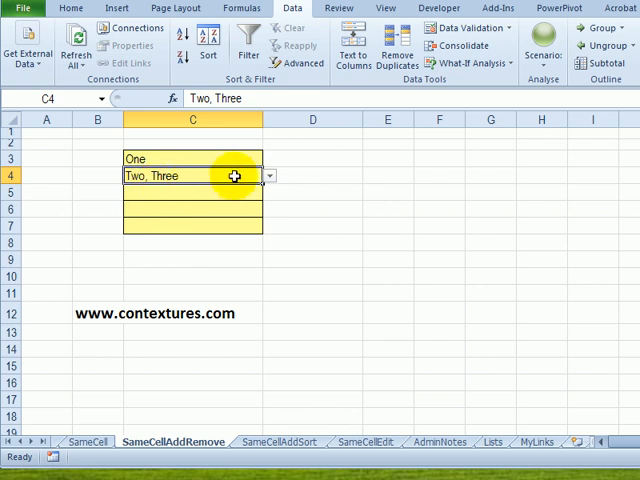
click(269, 176)
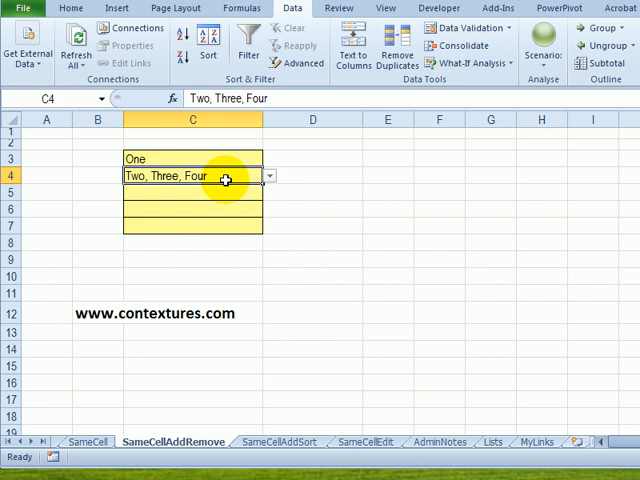
Open C4's dropdown list again to reselect Three for removal.
click(268, 177)
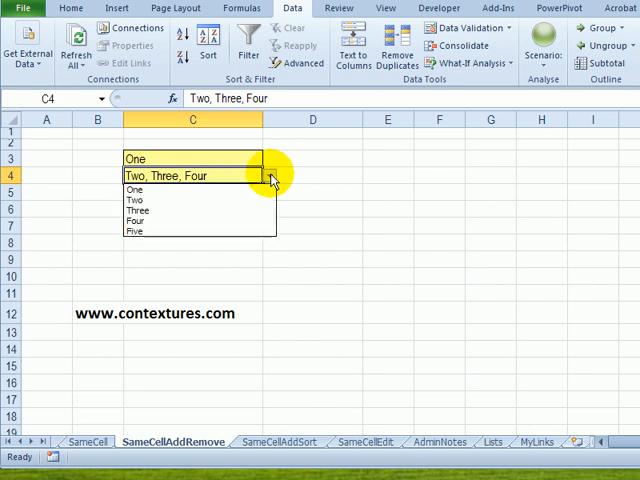
mouse_move(197, 210)
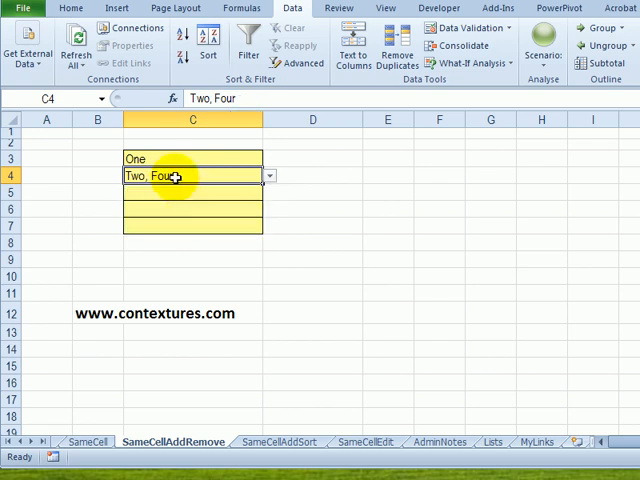
mouse_move(278, 179)
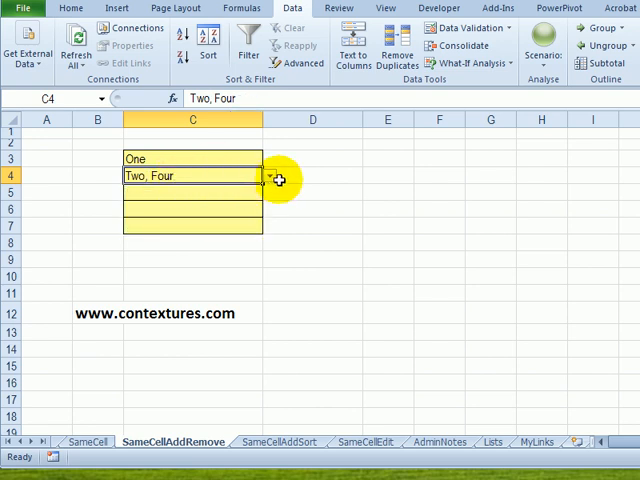
mouse_move(170, 176)
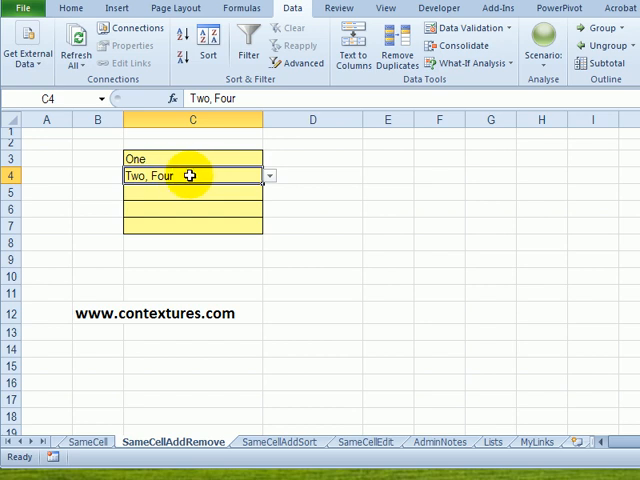
mouse_move(193, 345)
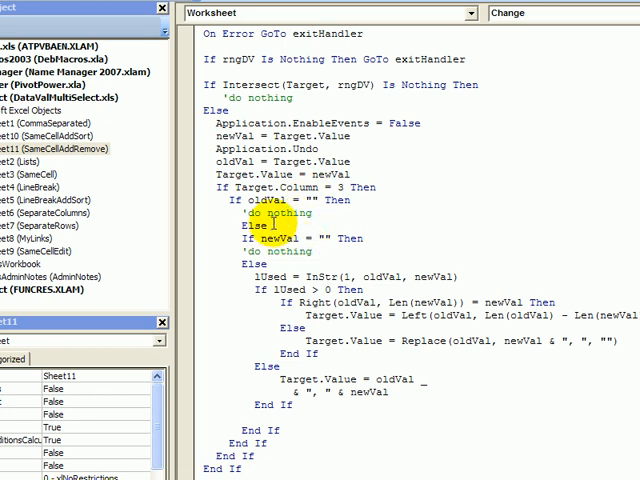
Scroll through the SameCellAddRemove sheet's Worksheet_Change code in the VBA editor.
scroll(down, 3)
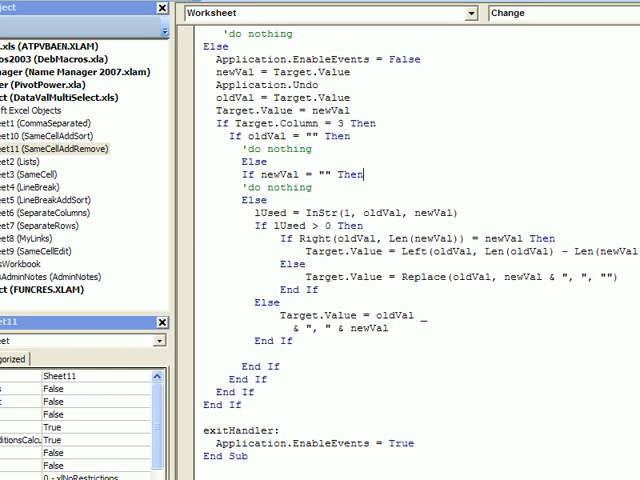